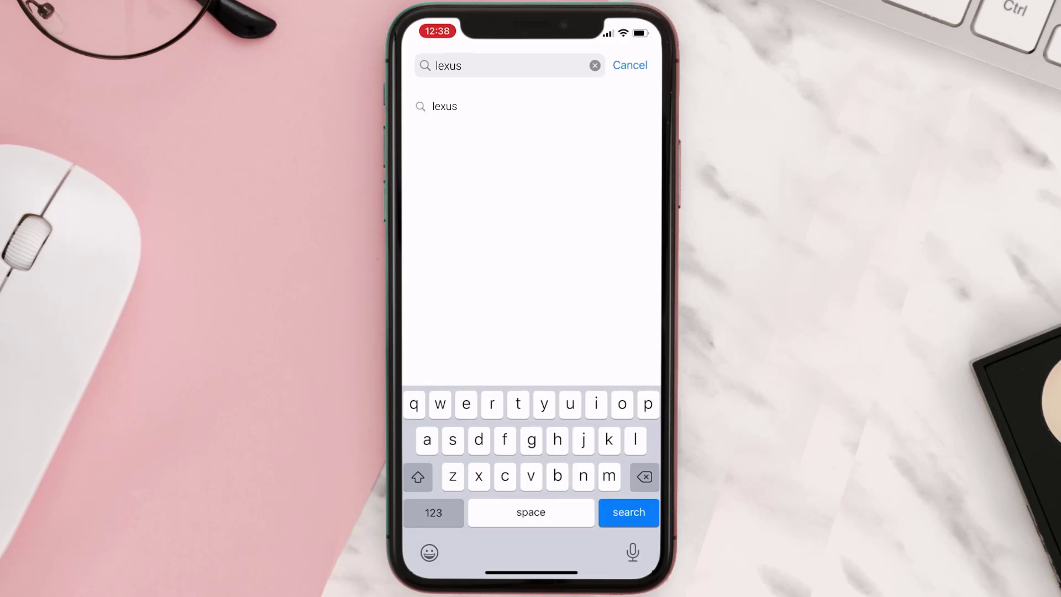
Step: Find the Lexus app via search and start its UPDATE from the results
{"action": "left_click", "coordinate": [628, 512]}
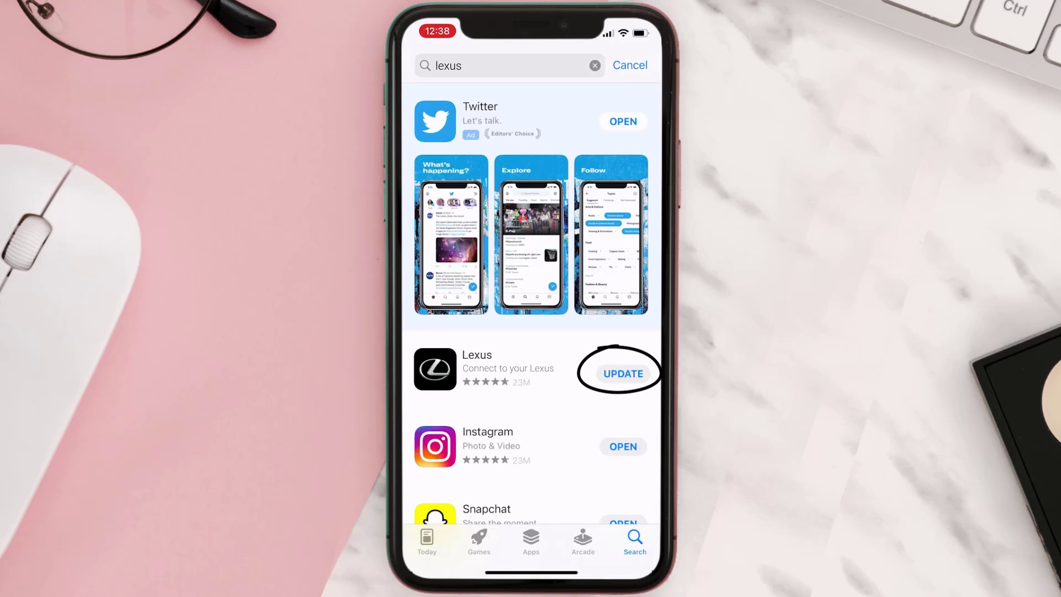
{"action": "left_click", "coordinate": [621, 373]}
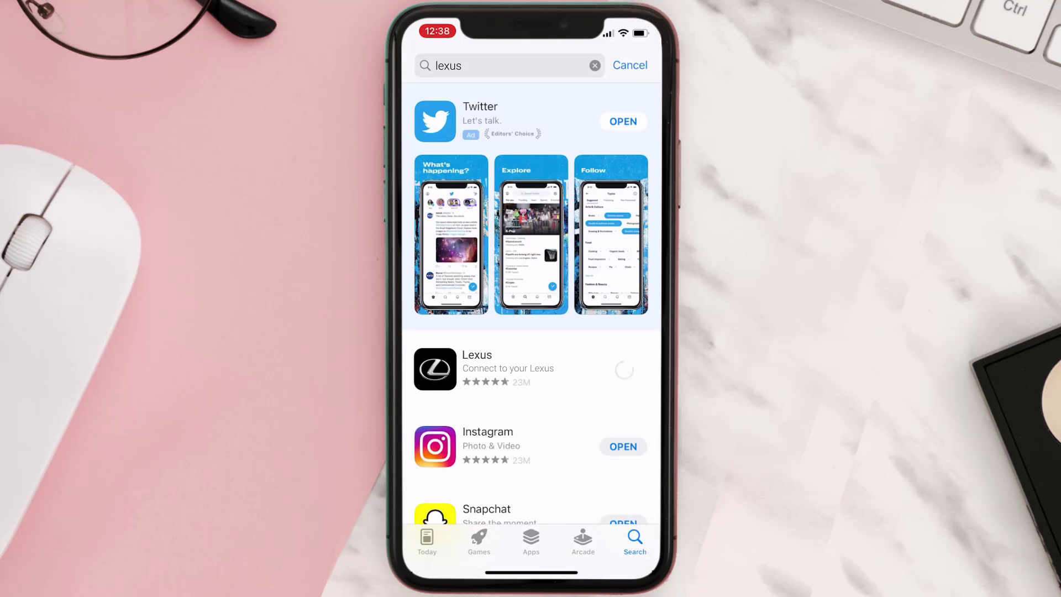
{"action": "left_click", "coordinate": [622, 372]}
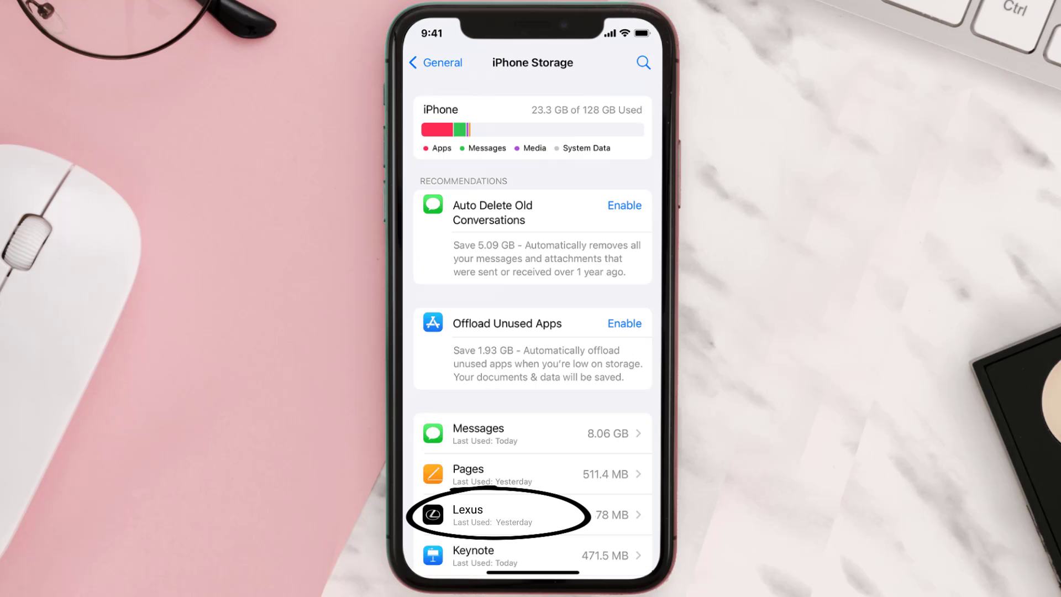
Step: Offload the Lexus app from its iPhone Storage details and confirm
{"action": "left_click", "coordinate": [501, 514]}
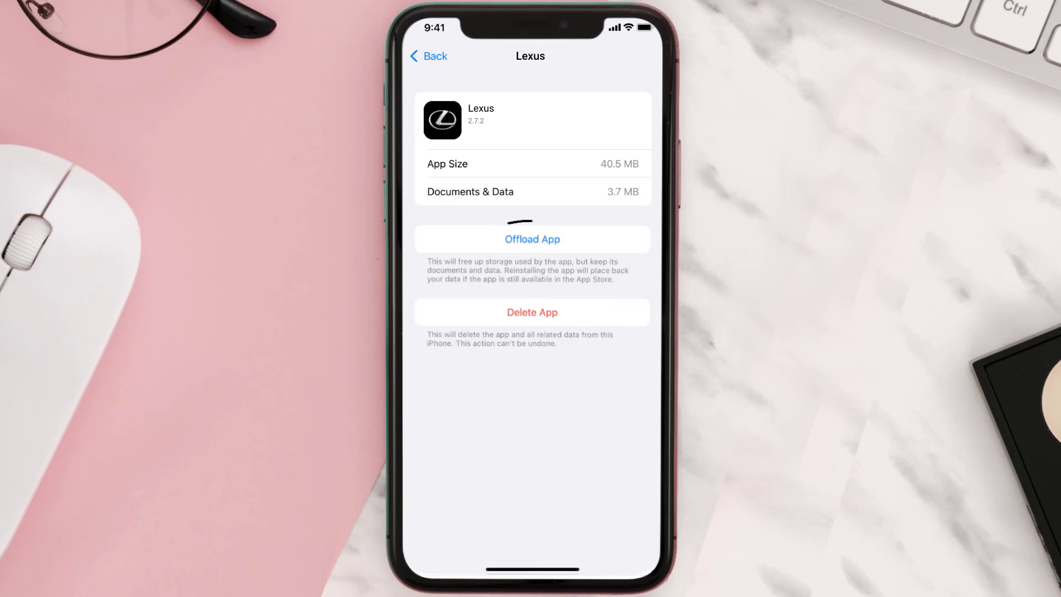
{"action": "left_click", "coordinate": [531, 239]}
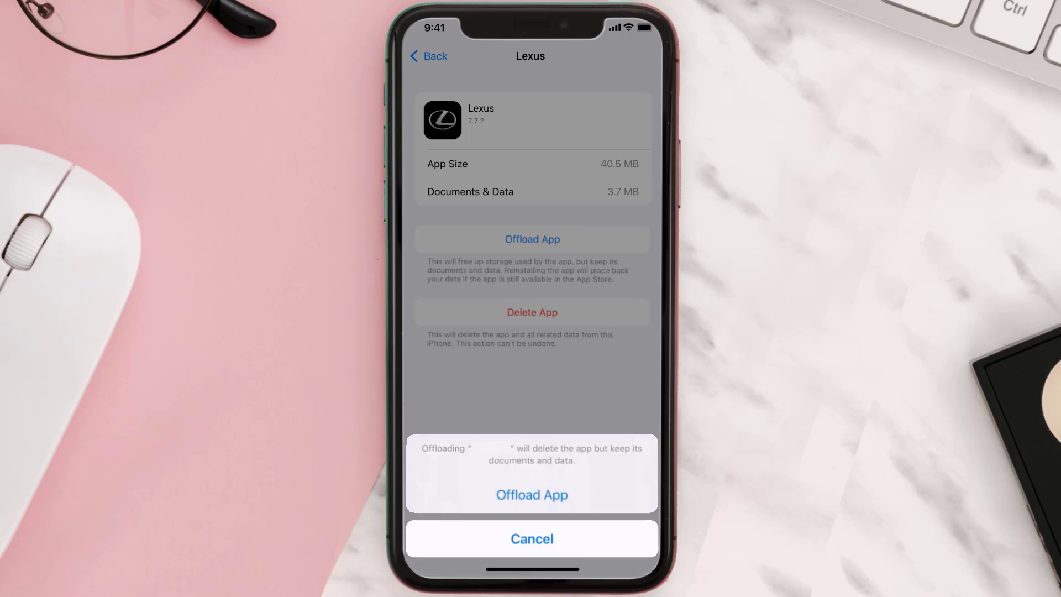
{"action": "left_click", "coordinate": [532, 495]}
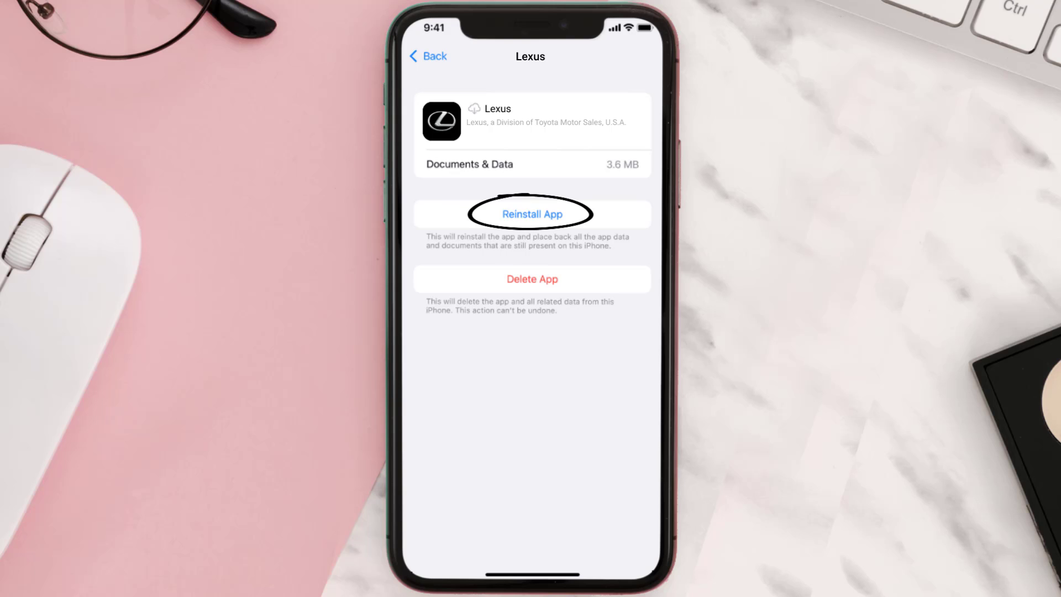
Step: Reinstall the offloaded Lexus app, then delete it and its data entirely
{"action": "left_click", "coordinate": [530, 214]}
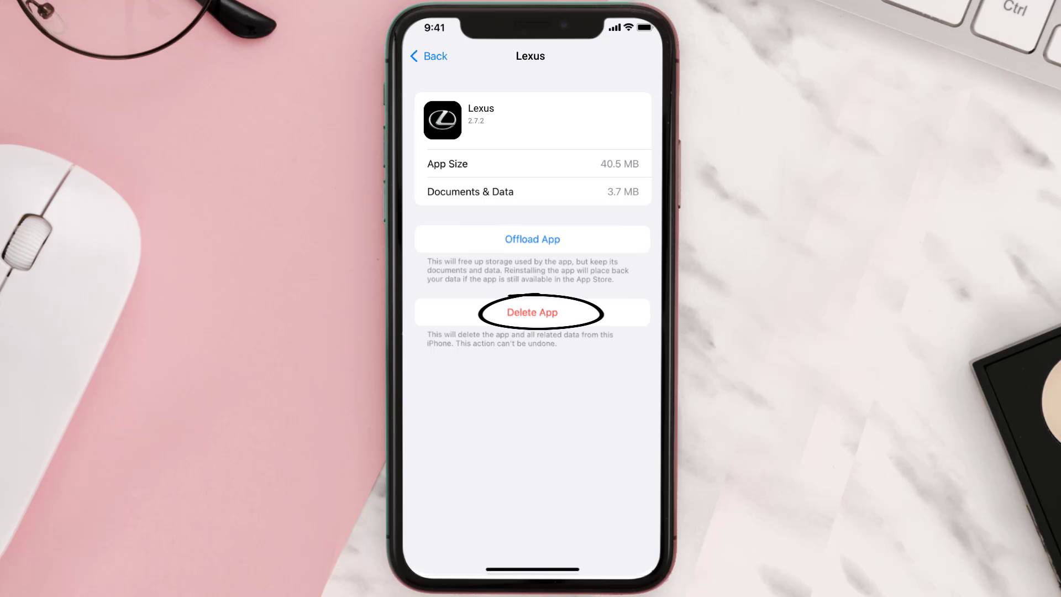
{"action": "left_click", "coordinate": [532, 312]}
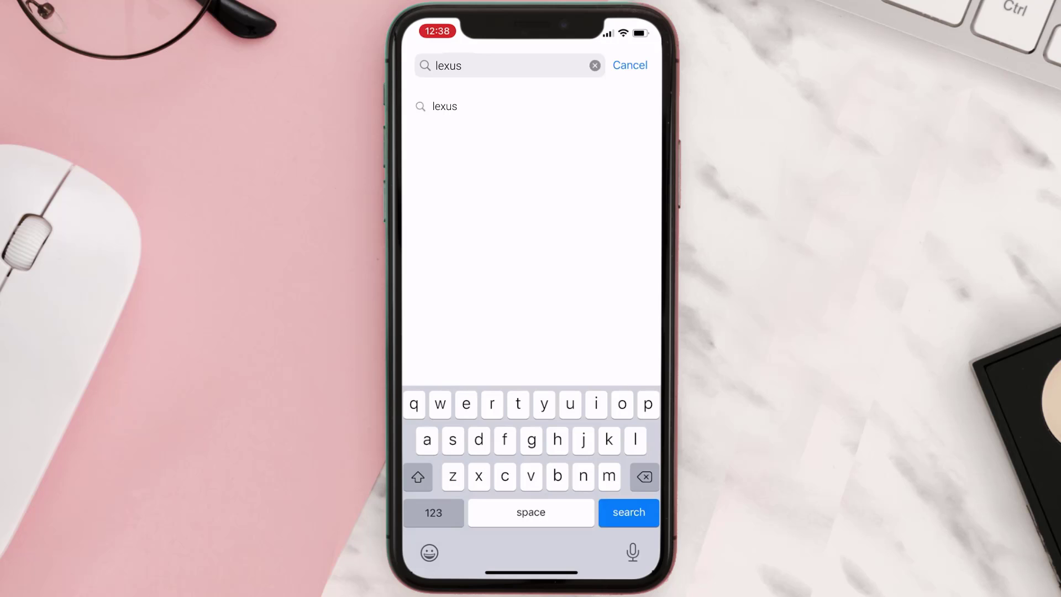
Step: Search lexus again and GET the Lexus app until it shows OPEN
{"action": "left_click", "coordinate": [627, 512]}
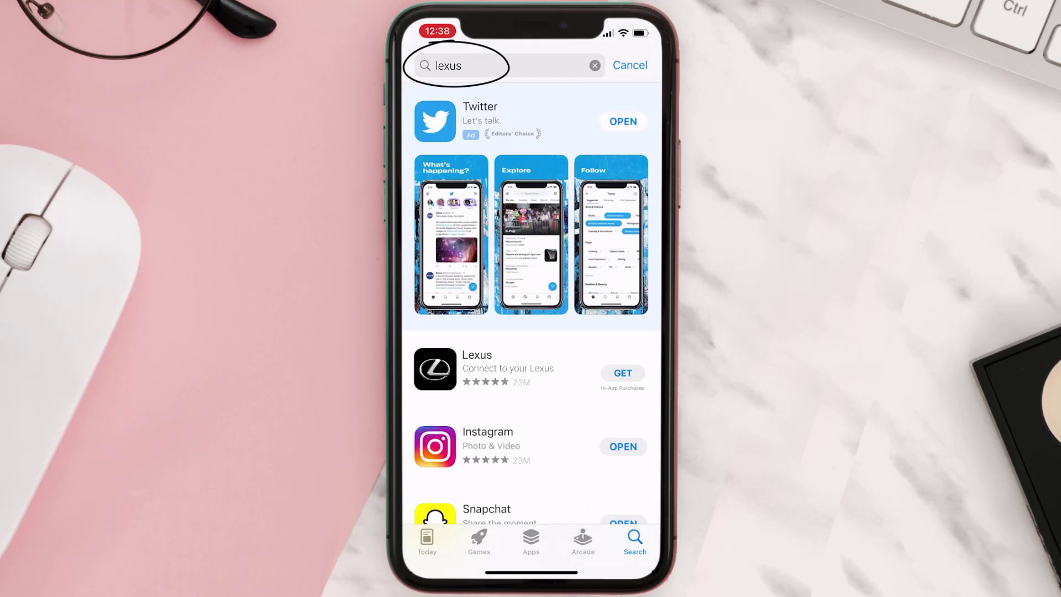
{"action": "left_click", "coordinate": [621, 373]}
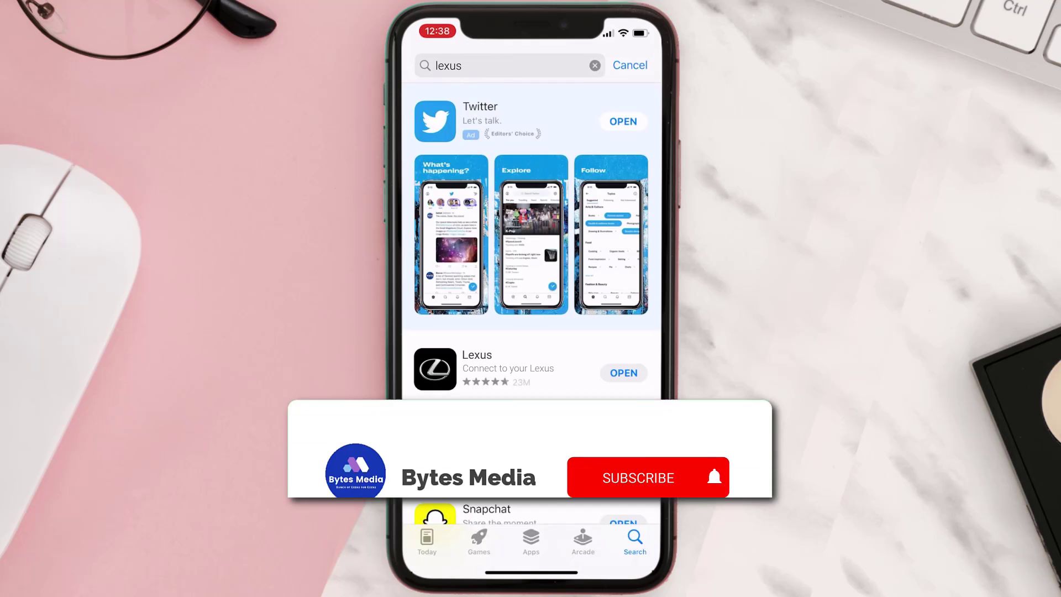
{"action": "left_click", "coordinate": [646, 476]}
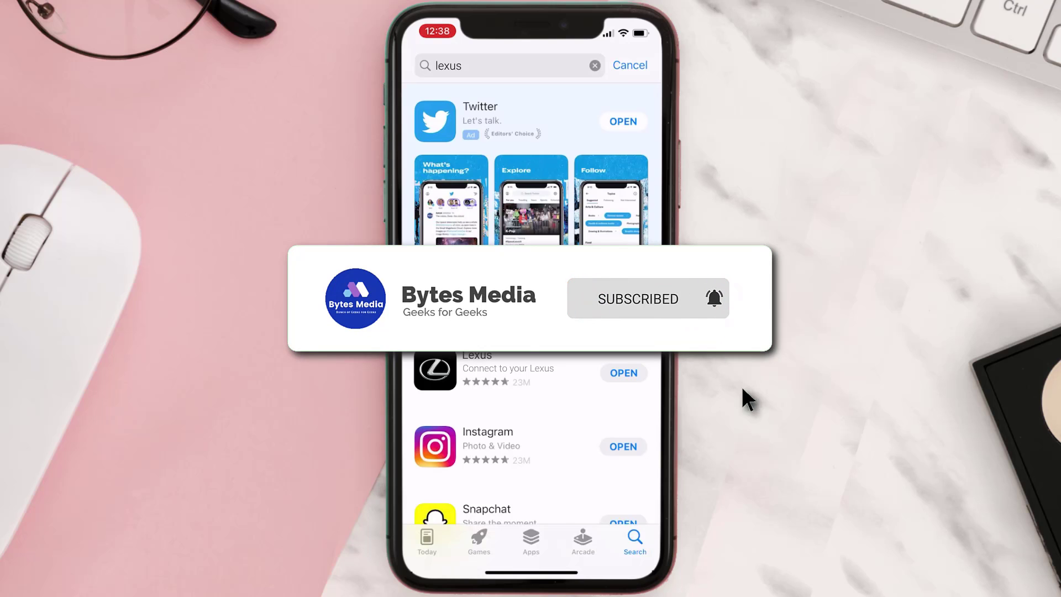